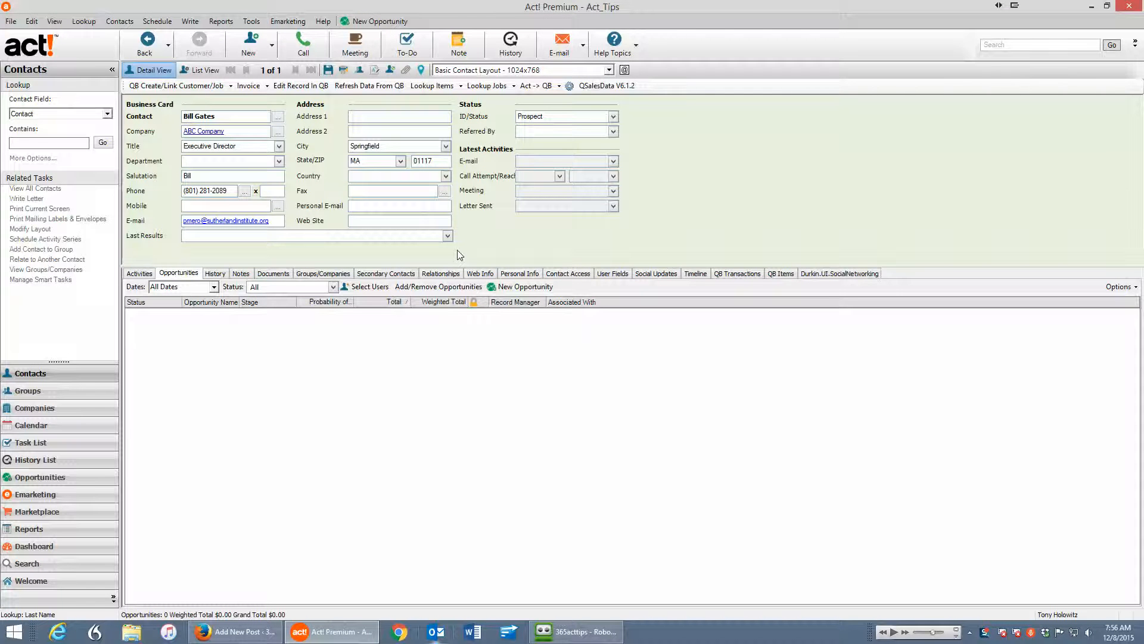
Open ABC Company from Bill Gates's Company field to list its 14 contacts.
{"action": "left_click", "coordinate": [399, 116]}
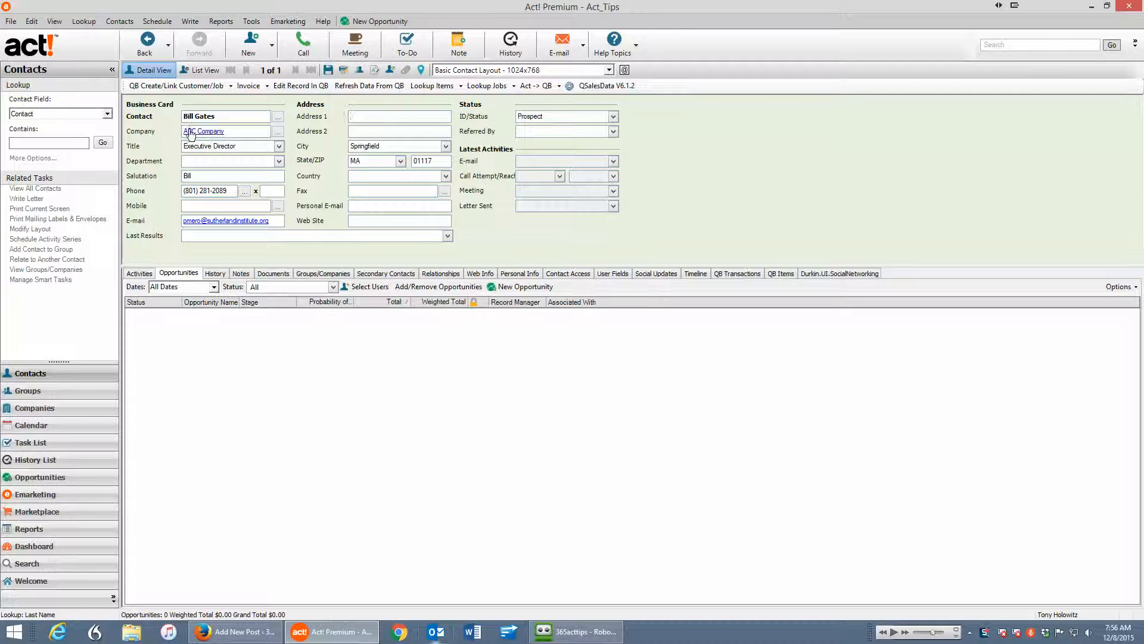
{"action": "left_click", "coordinate": [204, 131]}
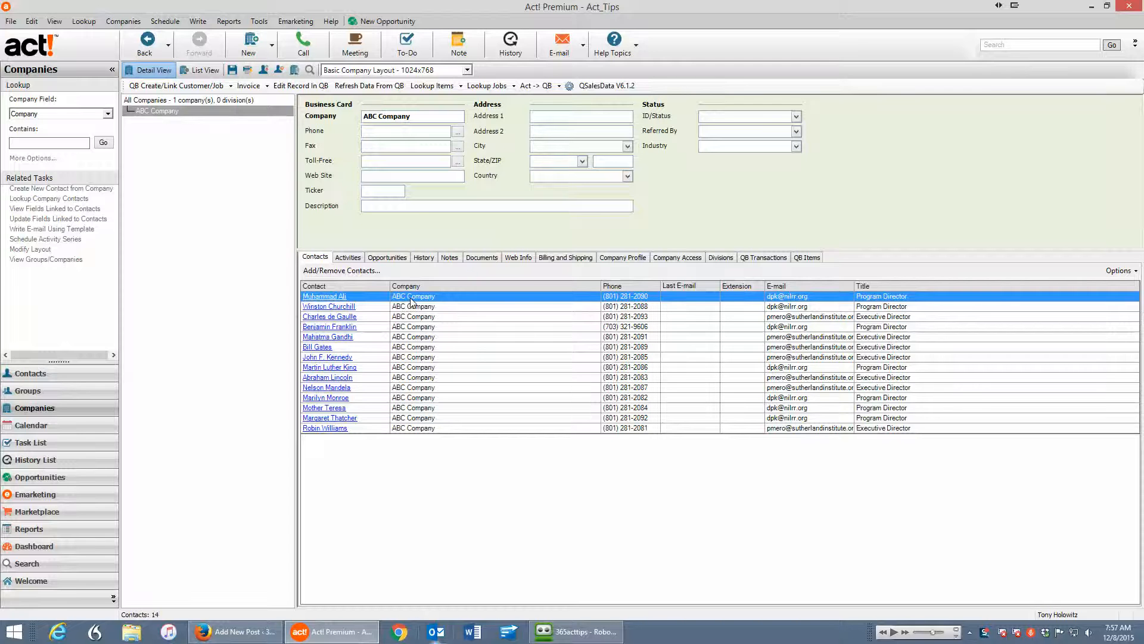
{"action": "mouse_move", "coordinate": [468, 367]}
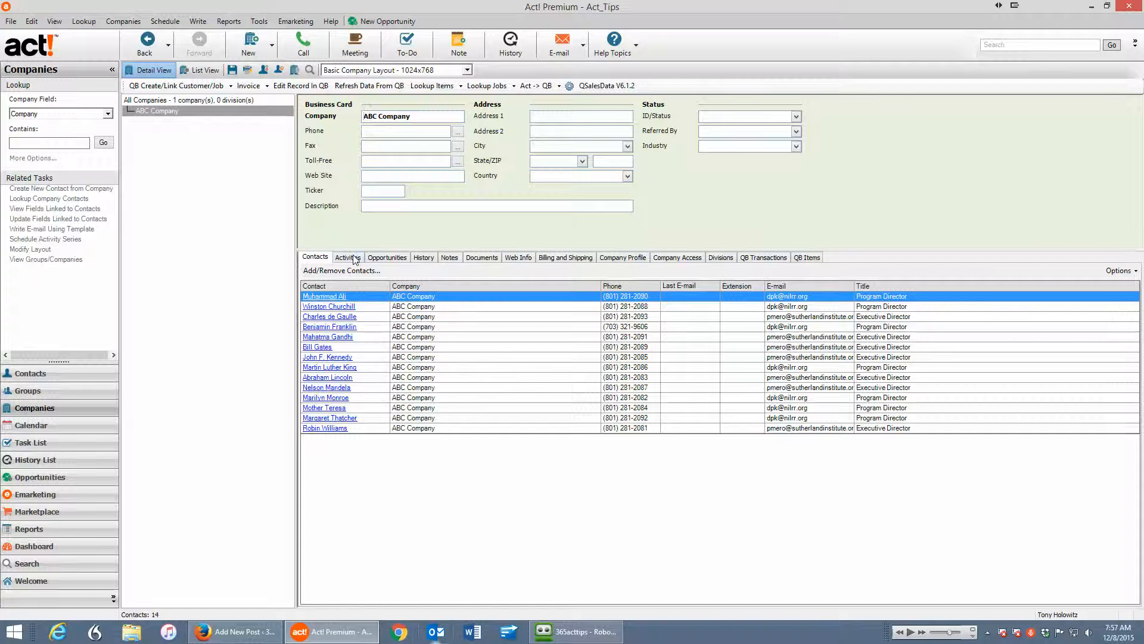
Browse ABC Company's Activities, Opportunities and Notes tabs, ending on Documents showing abc Company.xlsx.
{"action": "left_click", "coordinate": [347, 257]}
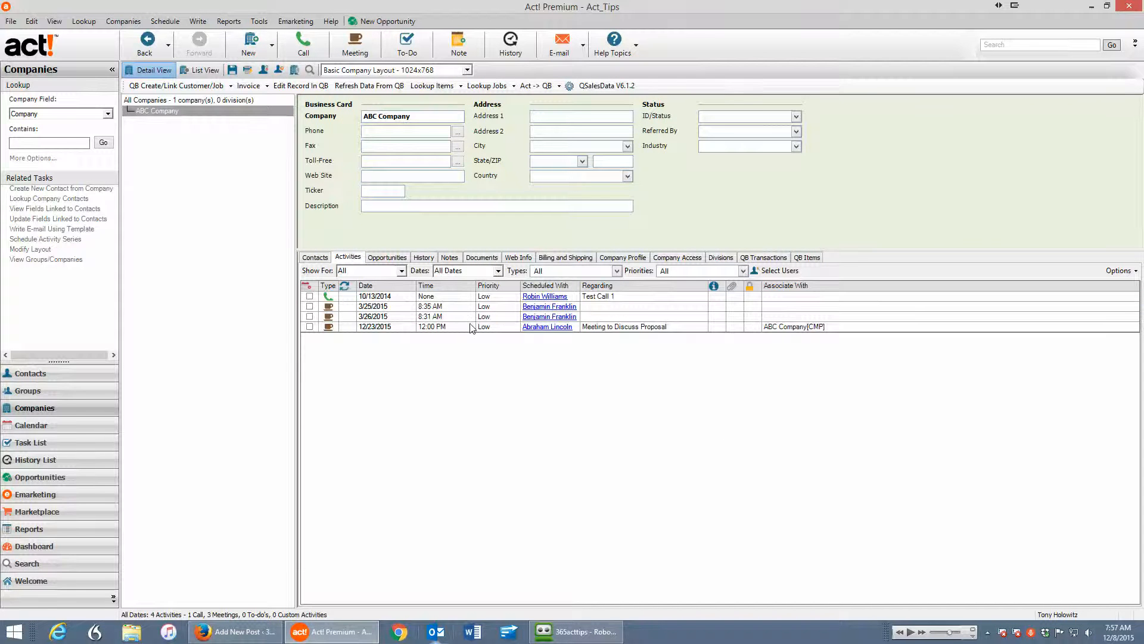
{"action": "left_click", "coordinate": [387, 257]}
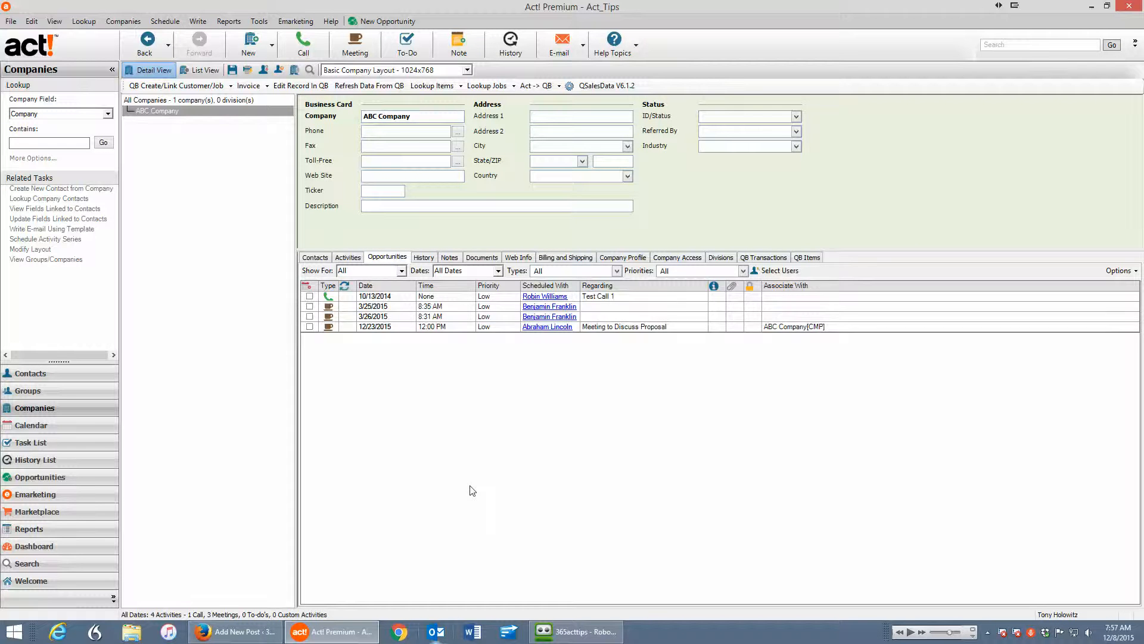
{"action": "left_click", "coordinate": [387, 256]}
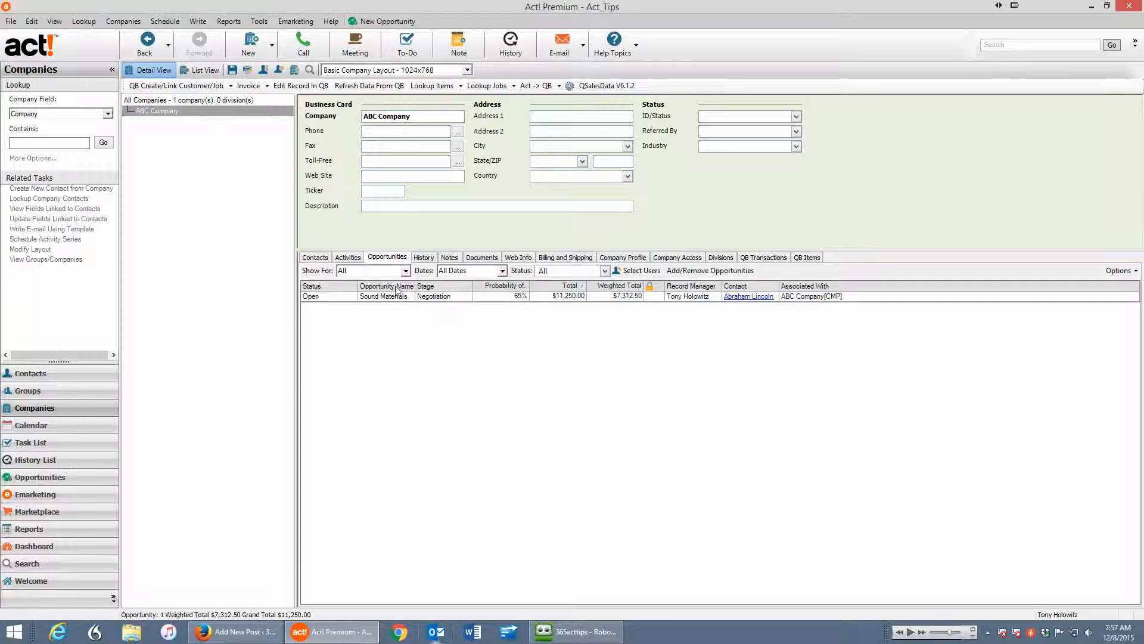
{"action": "mouse_move", "coordinate": [432, 273]}
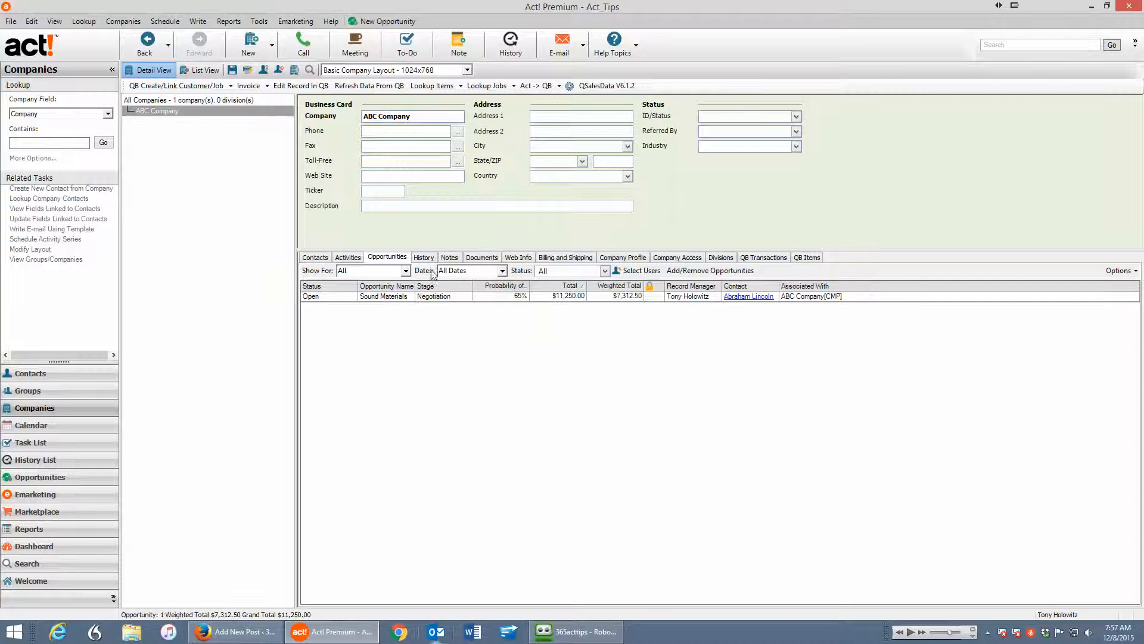
{"action": "left_click", "coordinate": [449, 257]}
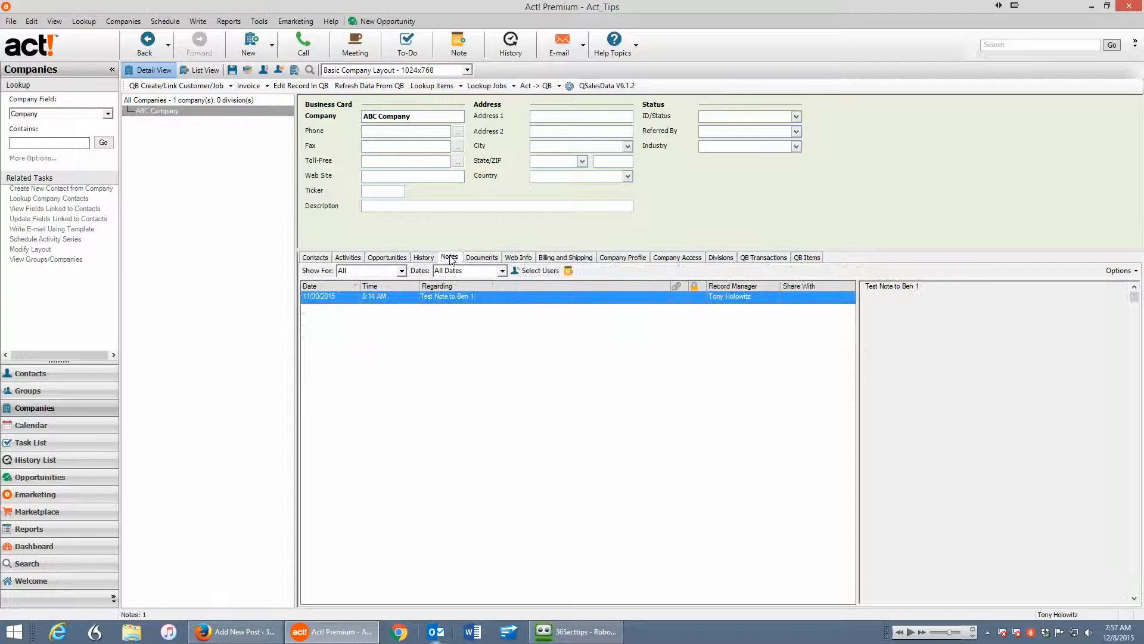
{"action": "left_click", "coordinate": [481, 257]}
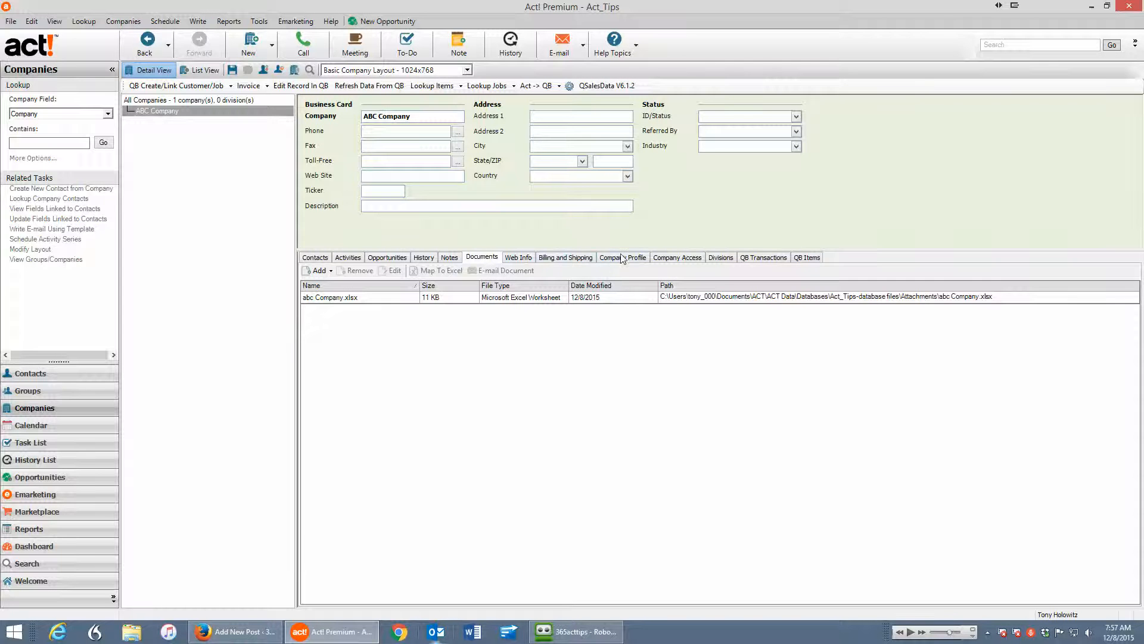
View ABC Company's Company Profile, Company Access, then Divisions tabs.
{"action": "left_click", "coordinate": [621, 257]}
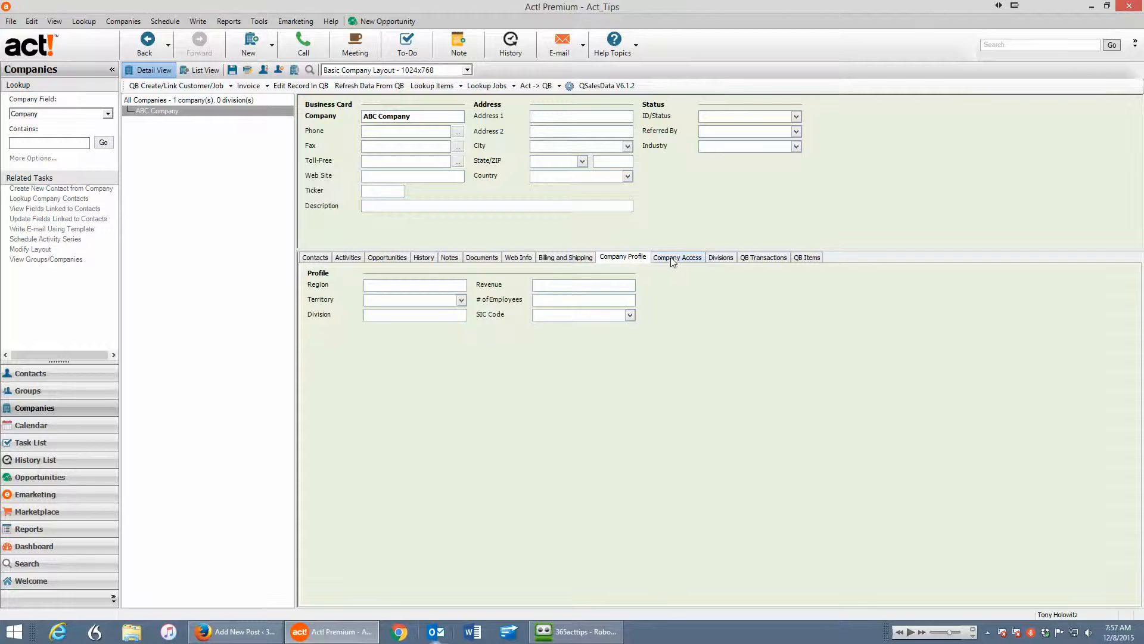
{"action": "left_click", "coordinate": [676, 257]}
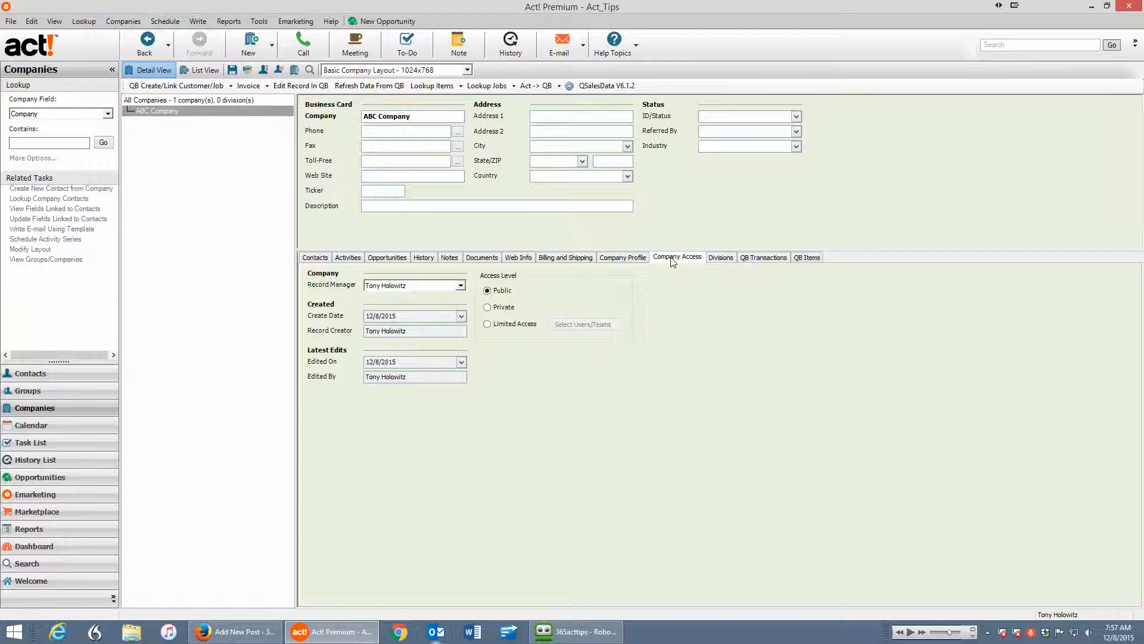
{"action": "mouse_move", "coordinate": [721, 259]}
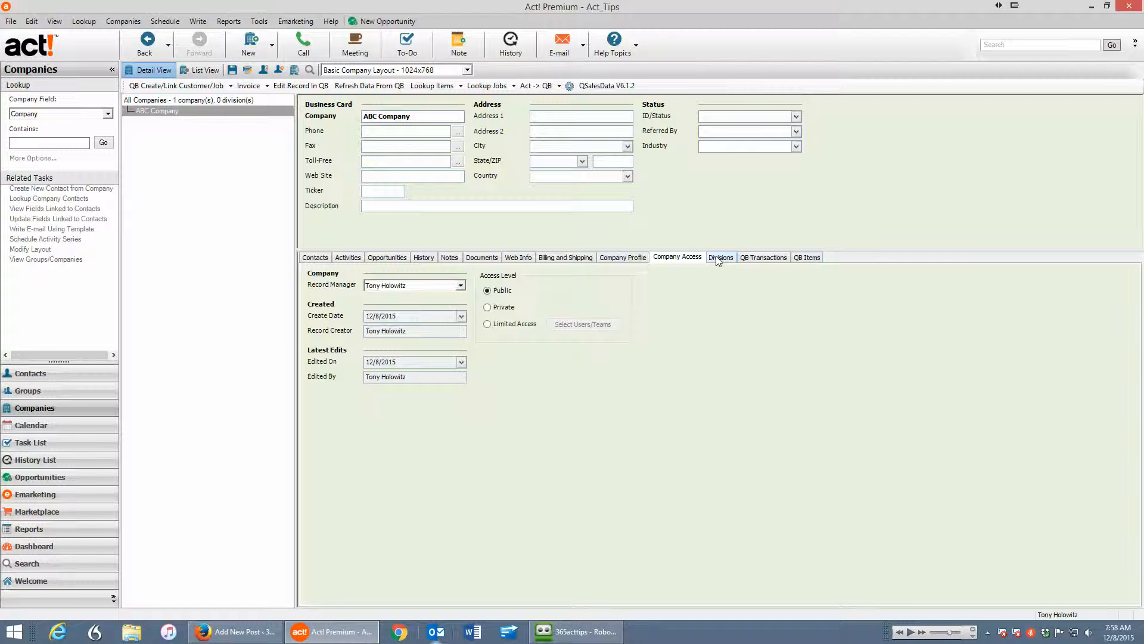
{"action": "left_click", "coordinate": [720, 257]}
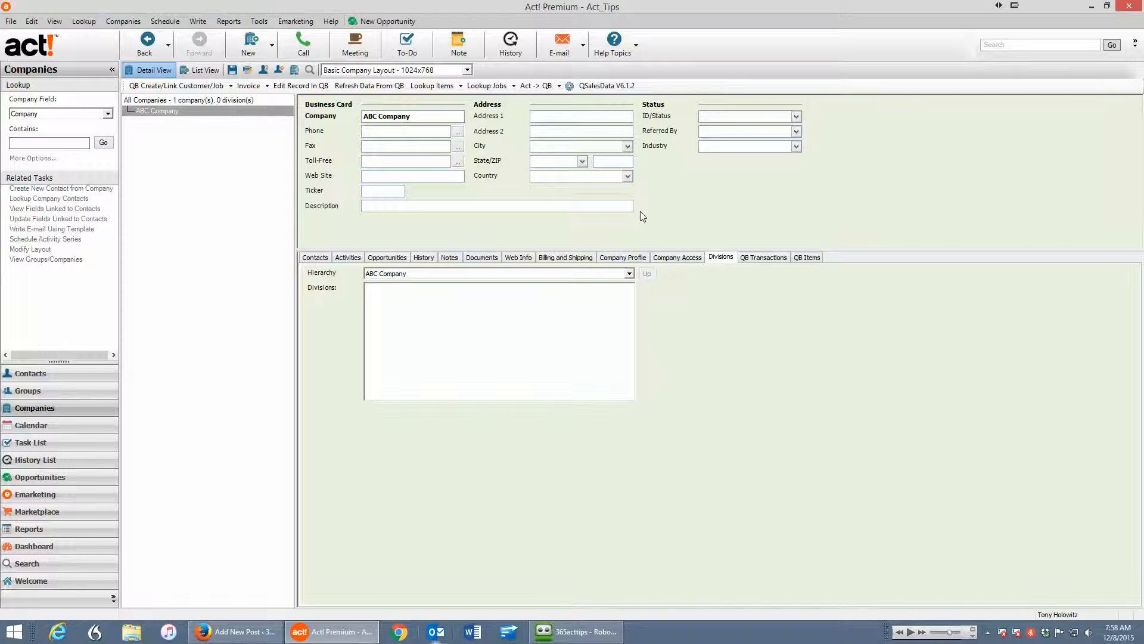
{"action": "mouse_move", "coordinate": [820, 245]}
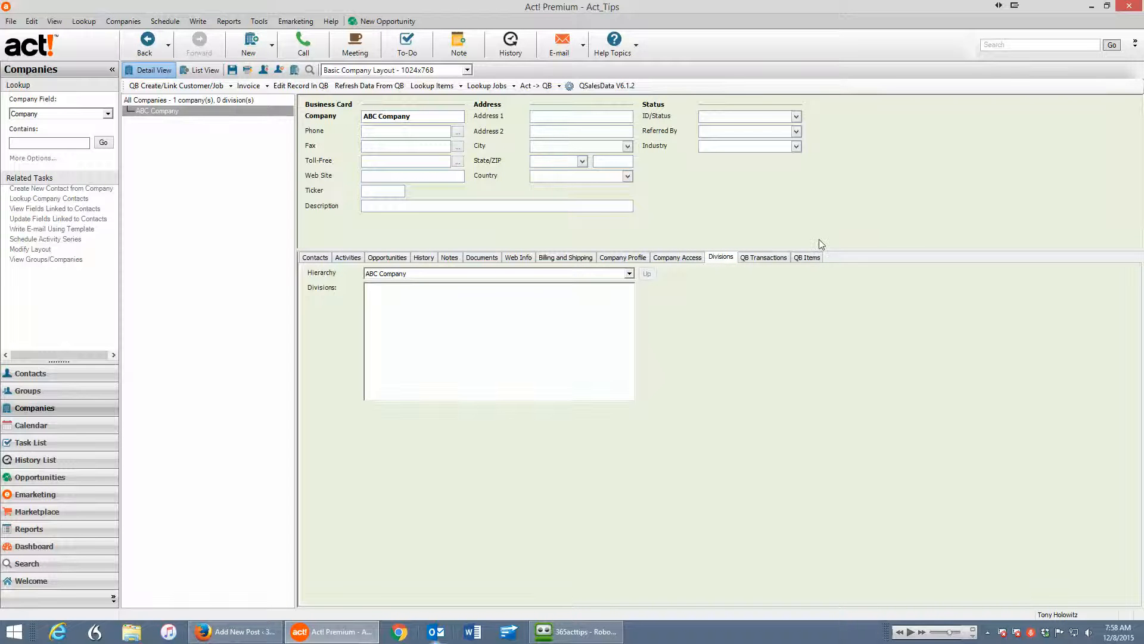
Go Back to Bill Gates's contact record, open on its Opportunities tab.
{"action": "left_click", "coordinate": [762, 257]}
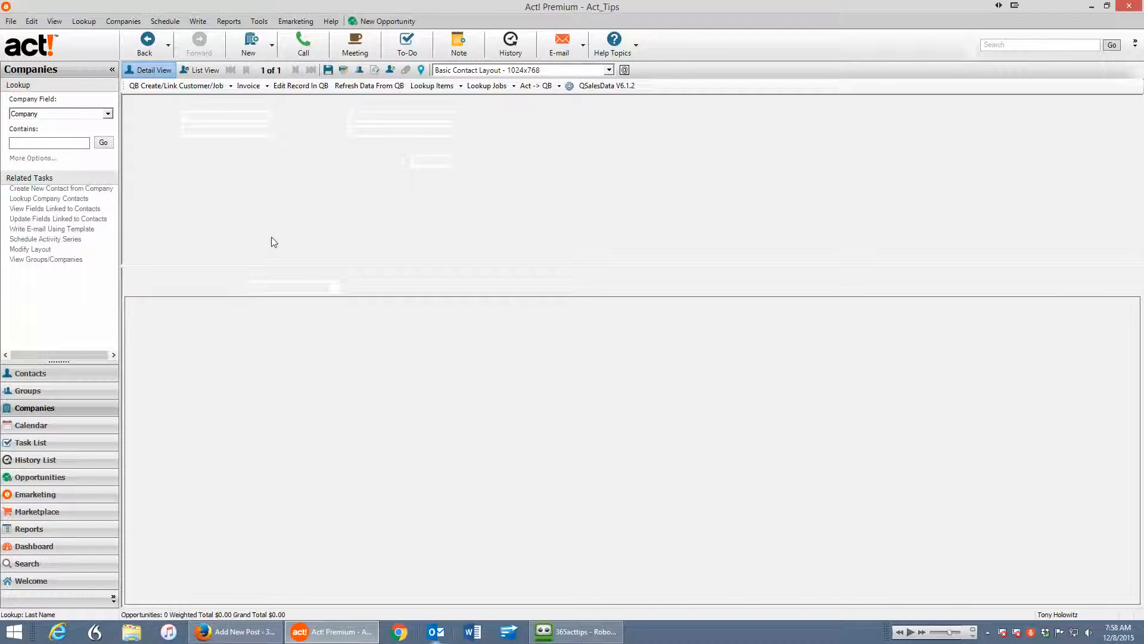
{"action": "left_click", "coordinate": [30, 373]}
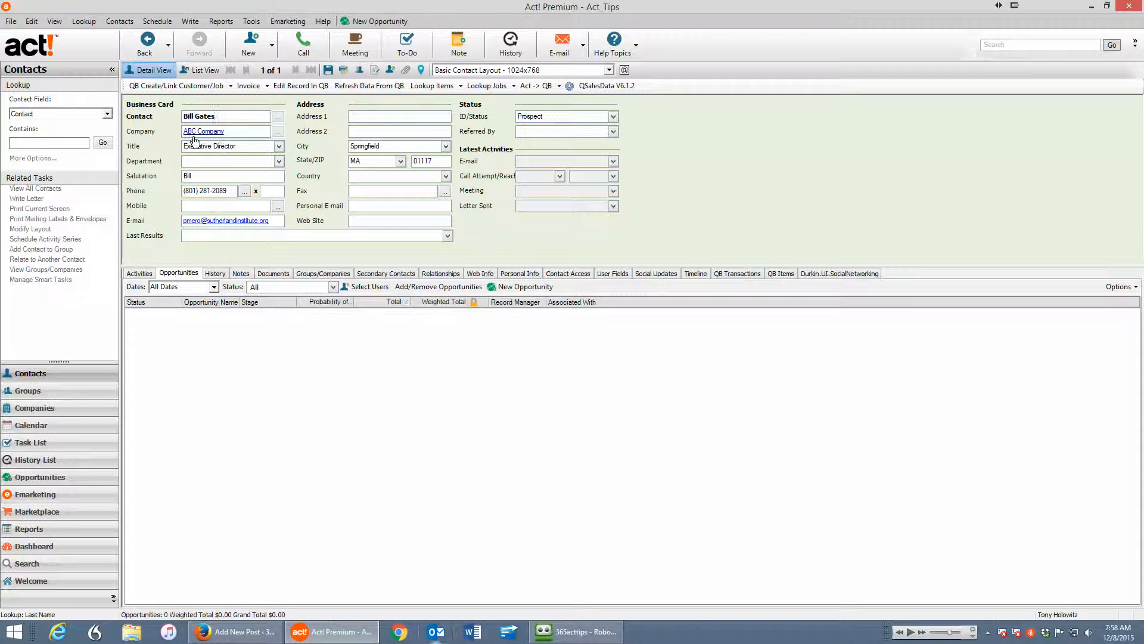